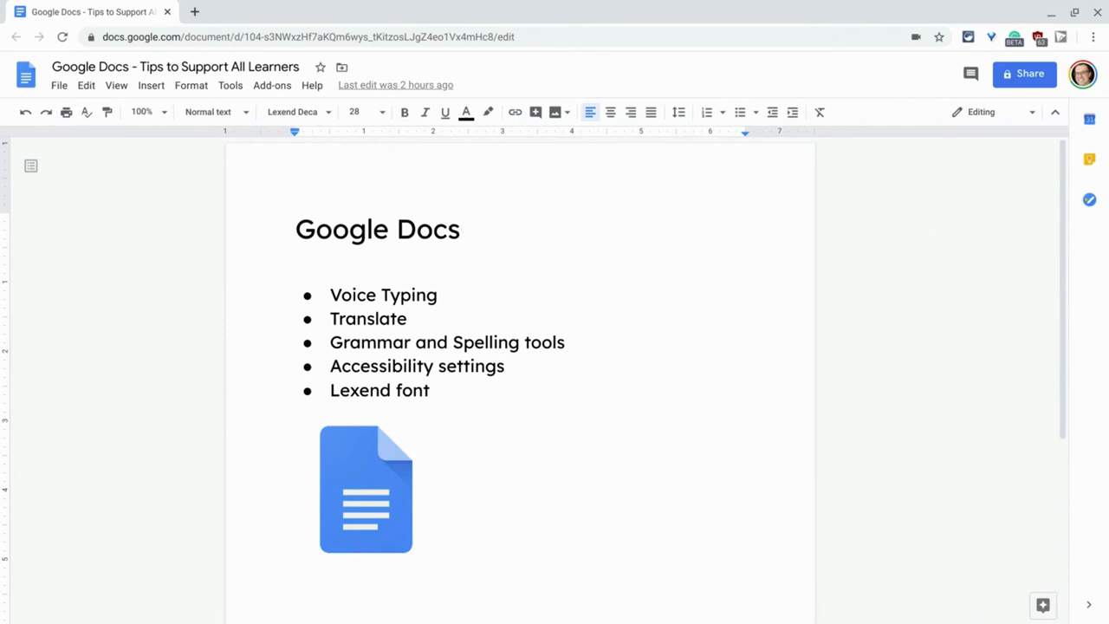
Step: Voice-type the sentence ending 'Chapel Hill North Carolina.' after the Voice Typing bullet, then stop dictation
click(458, 294)
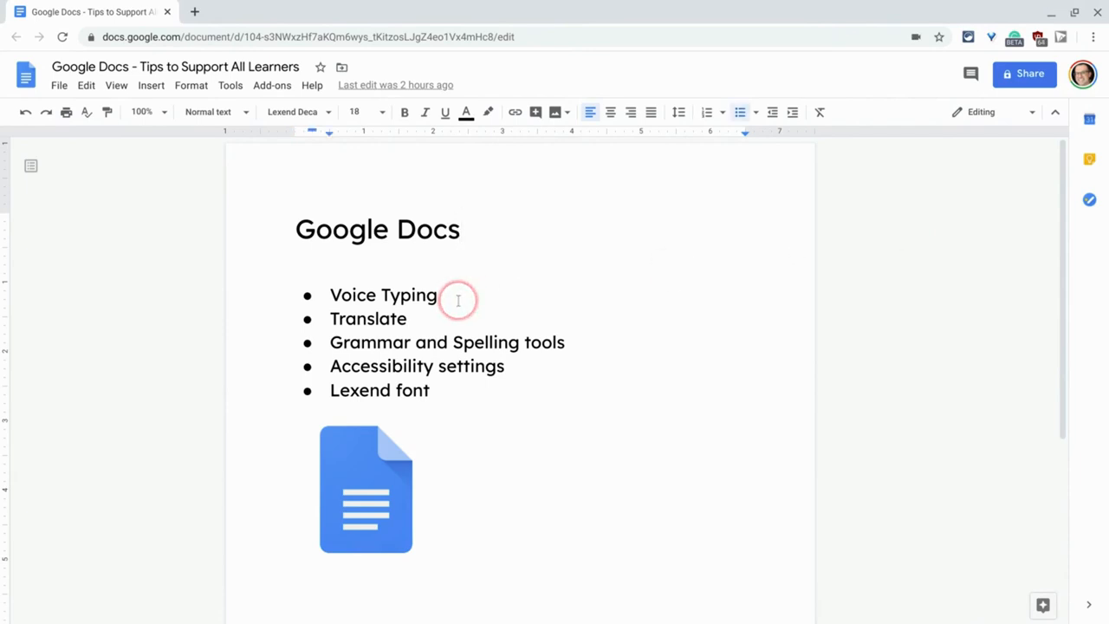
click(458, 300)
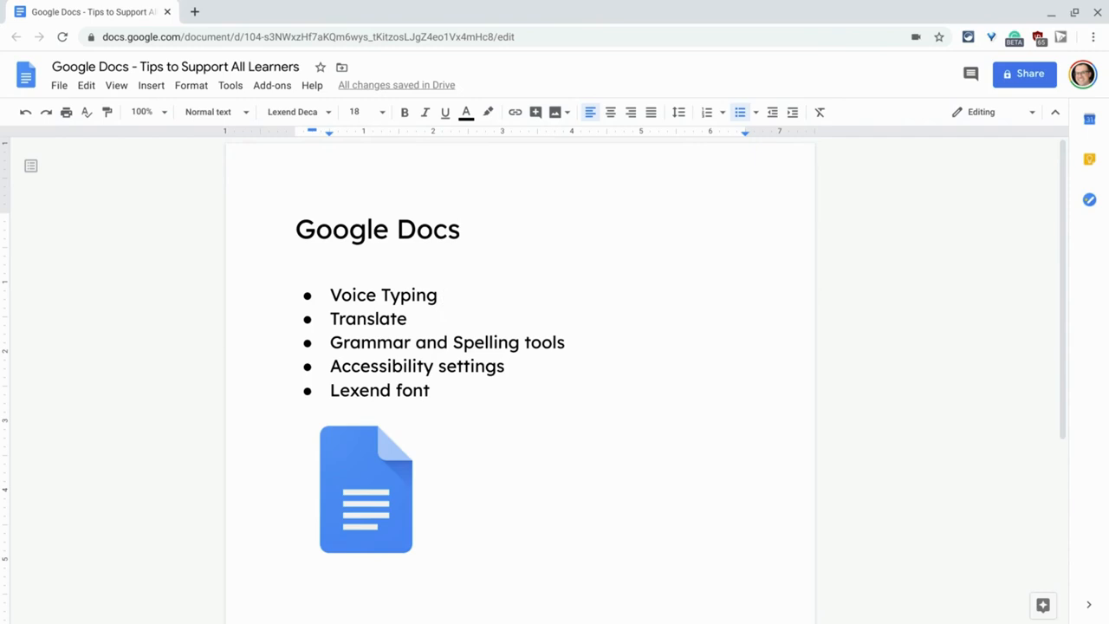
click(440, 301)
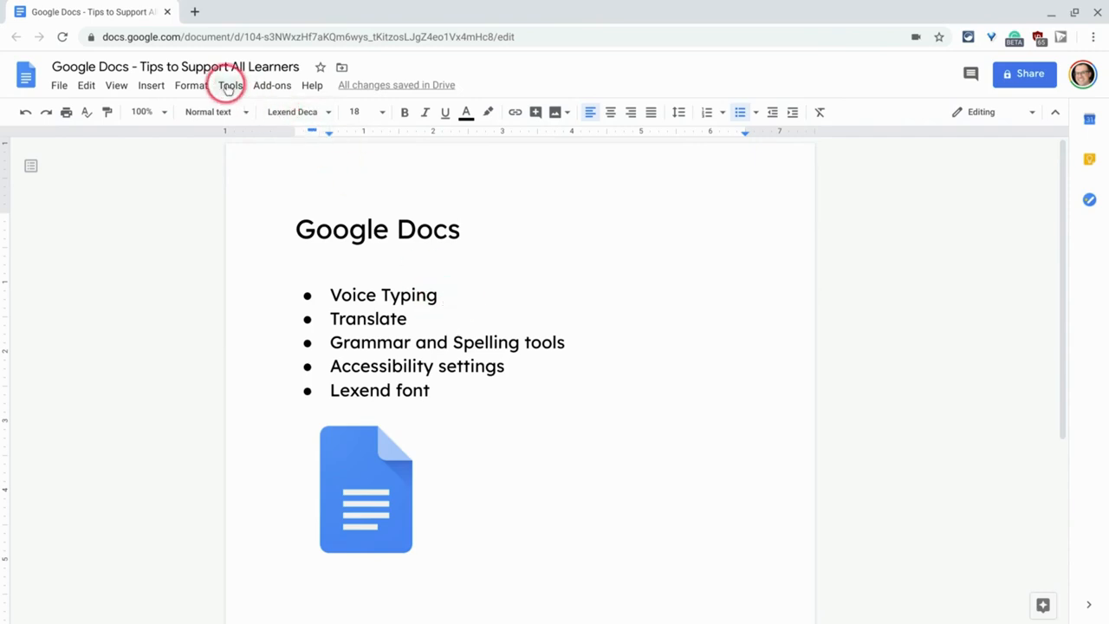
click(229, 85)
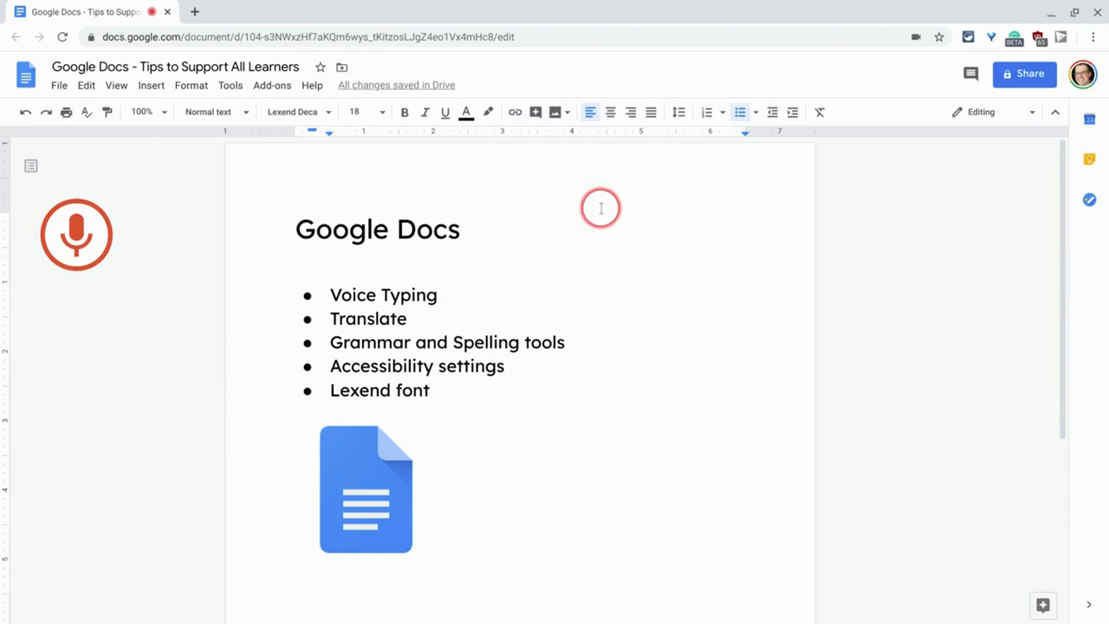
click(76, 235)
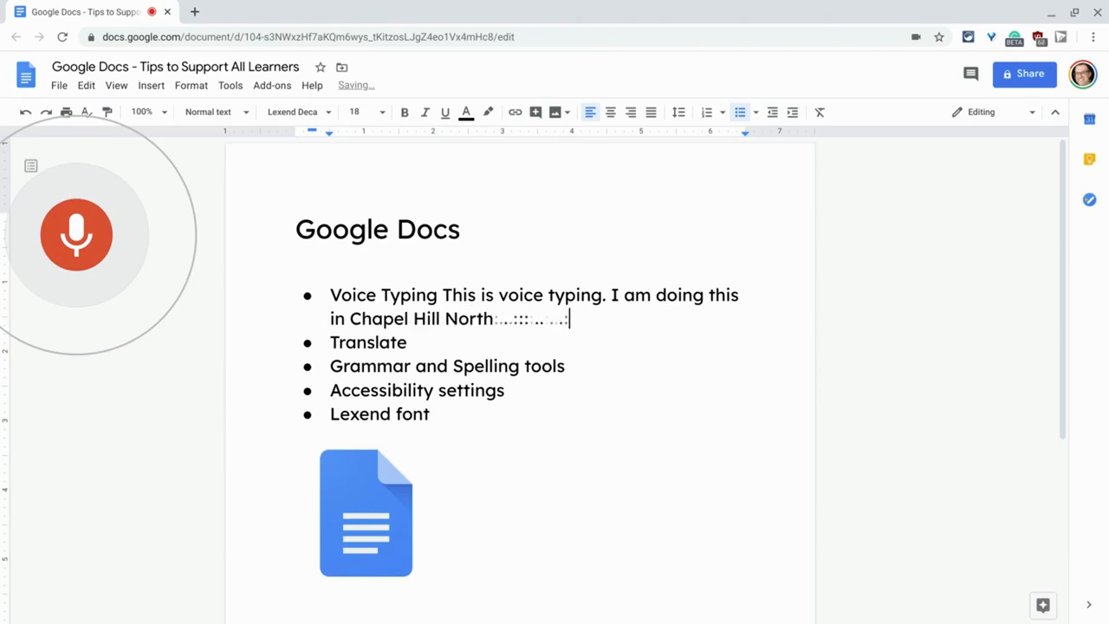
text(Carolina.)
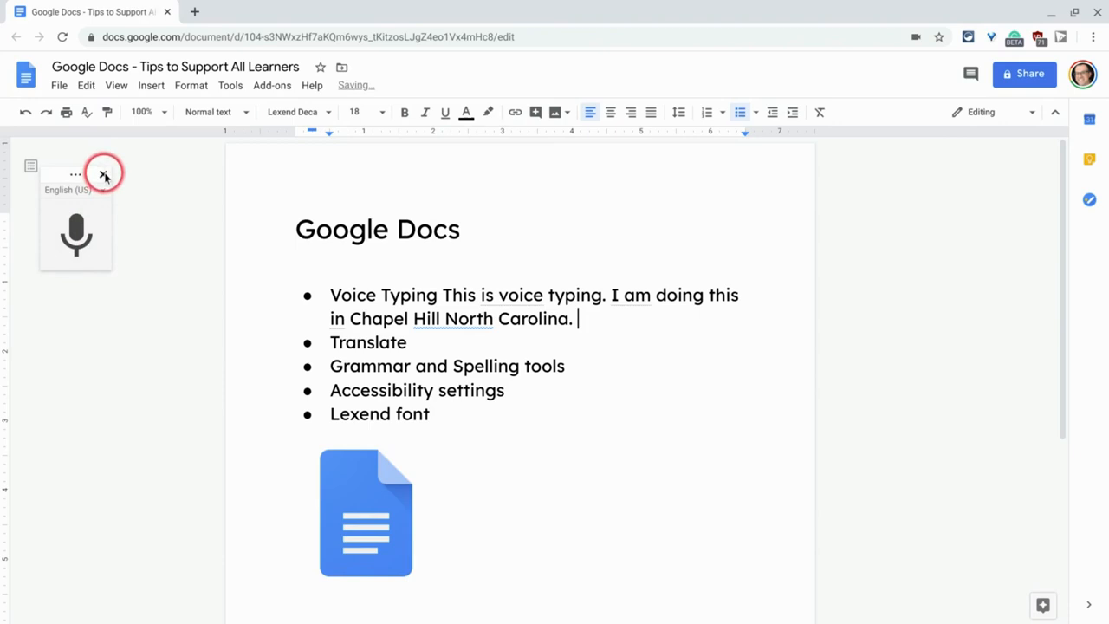
click(104, 172)
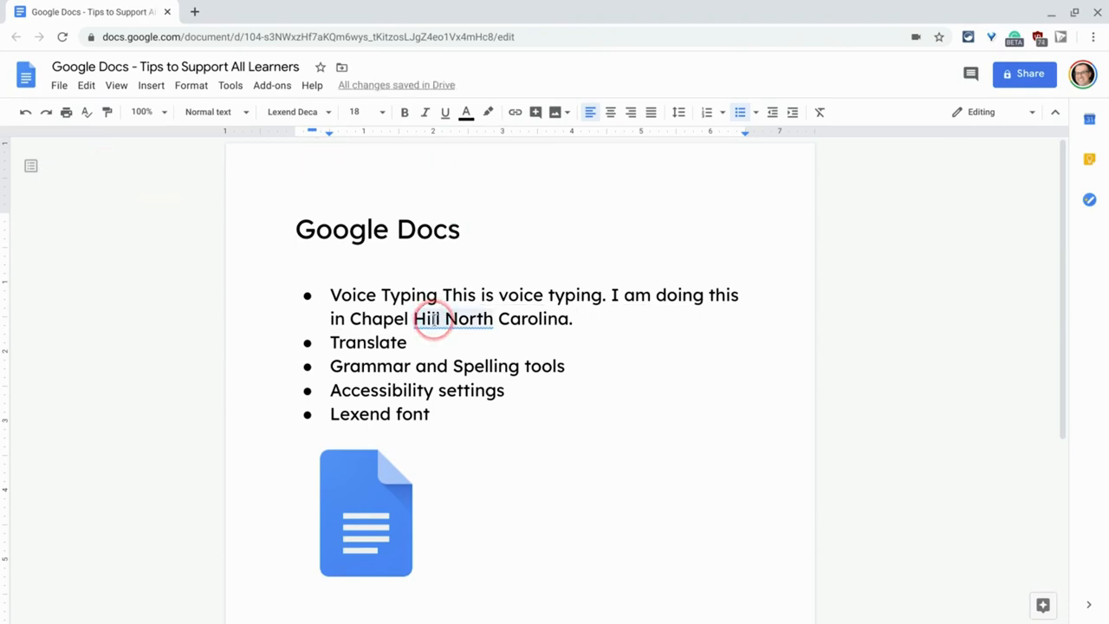
Step: Accept the spelling suggestion changing 'Hill North' to 'Hill, North'
click(453, 319)
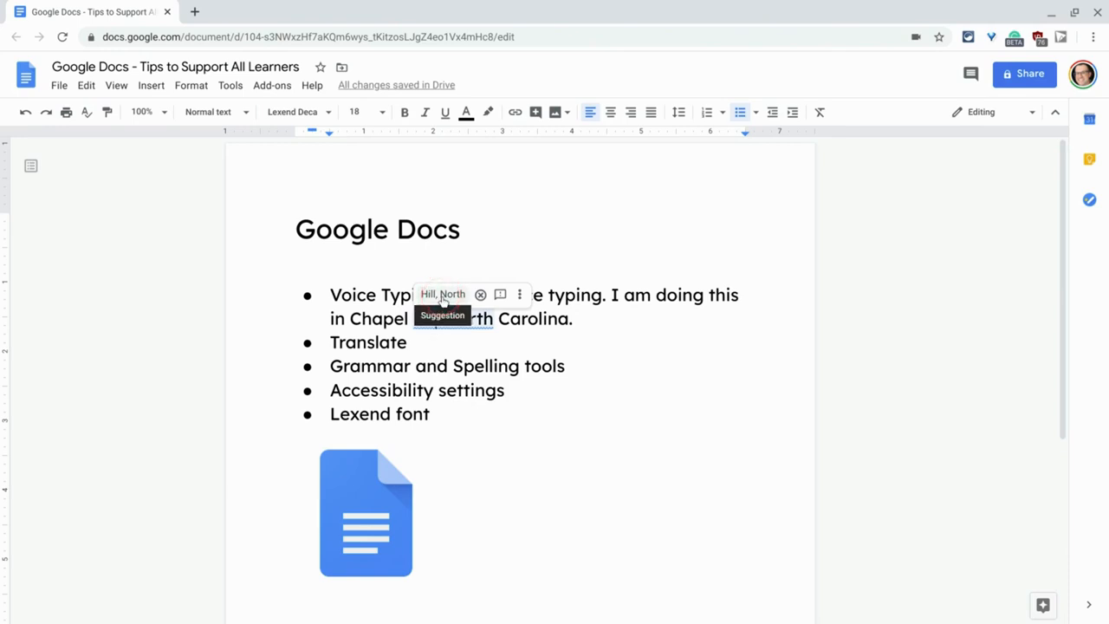
click(499, 294)
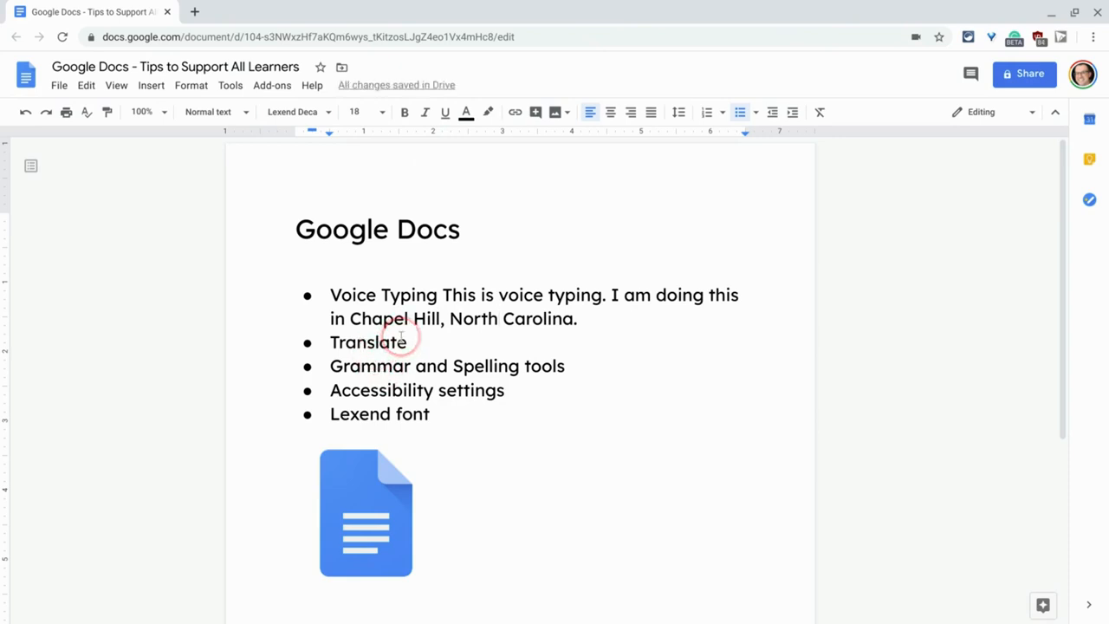
click(229, 85)
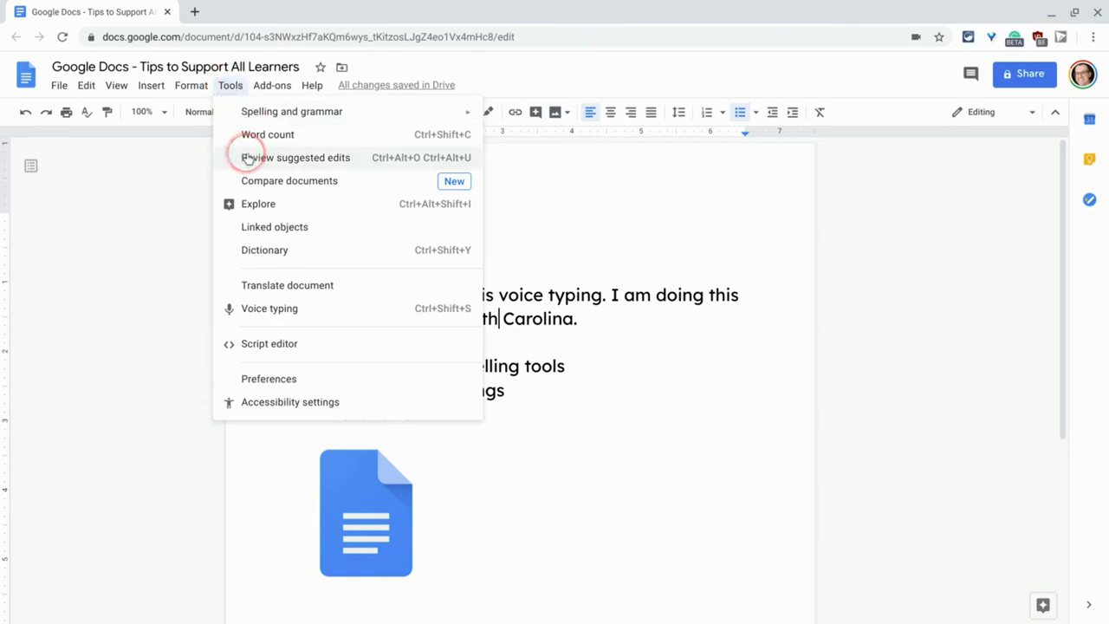
mouse_move(260, 124)
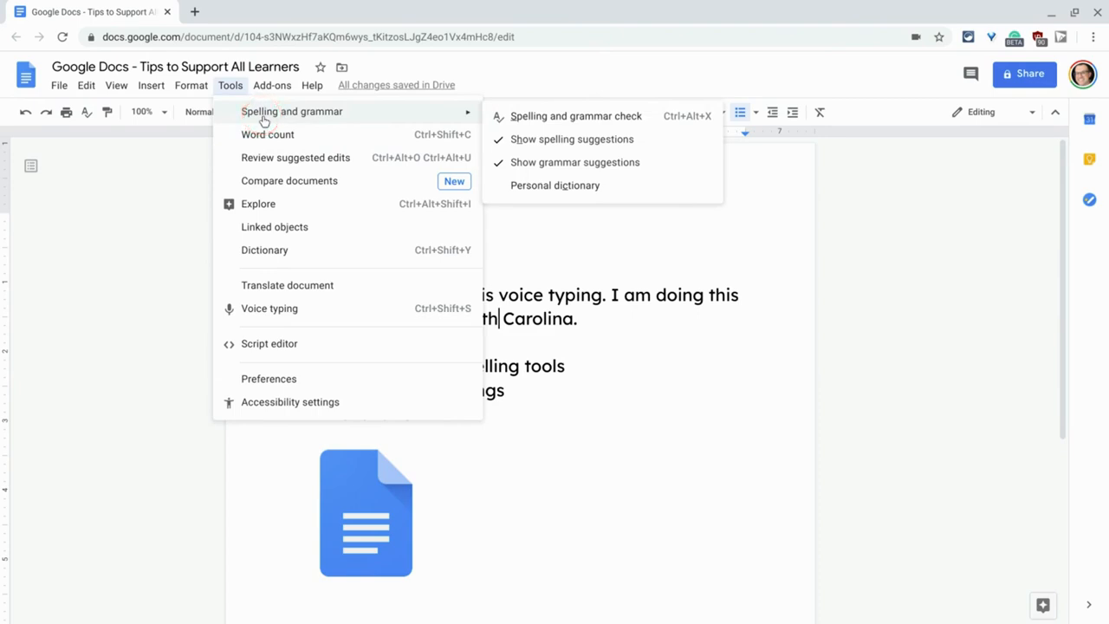
mouse_move(264, 121)
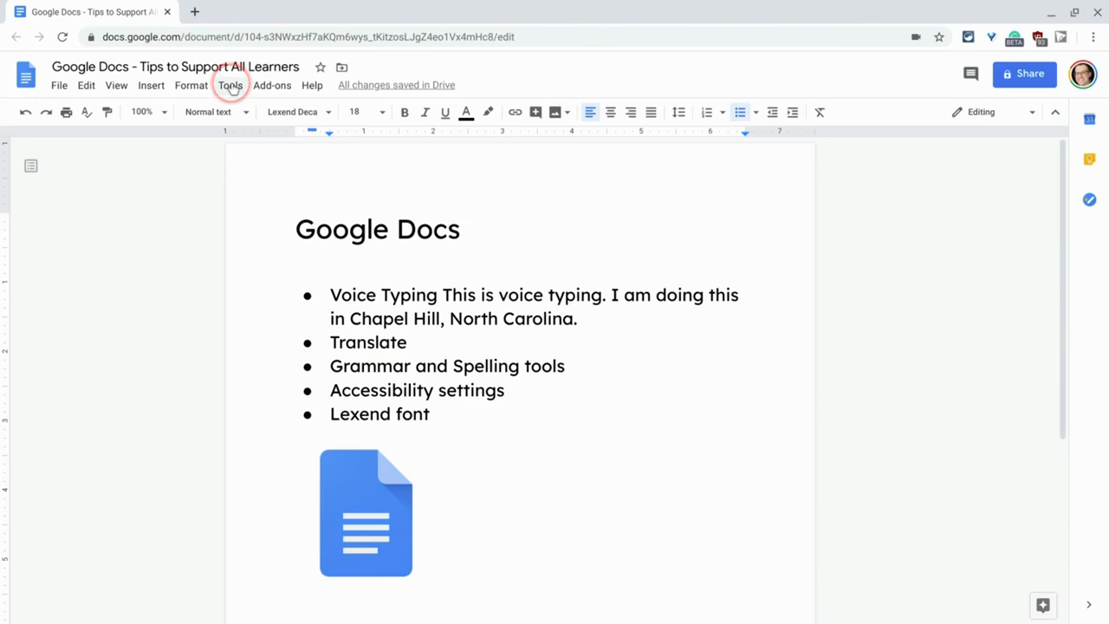
Step: Translate the document into an Armenian copy and return to the original English tab
click(229, 85)
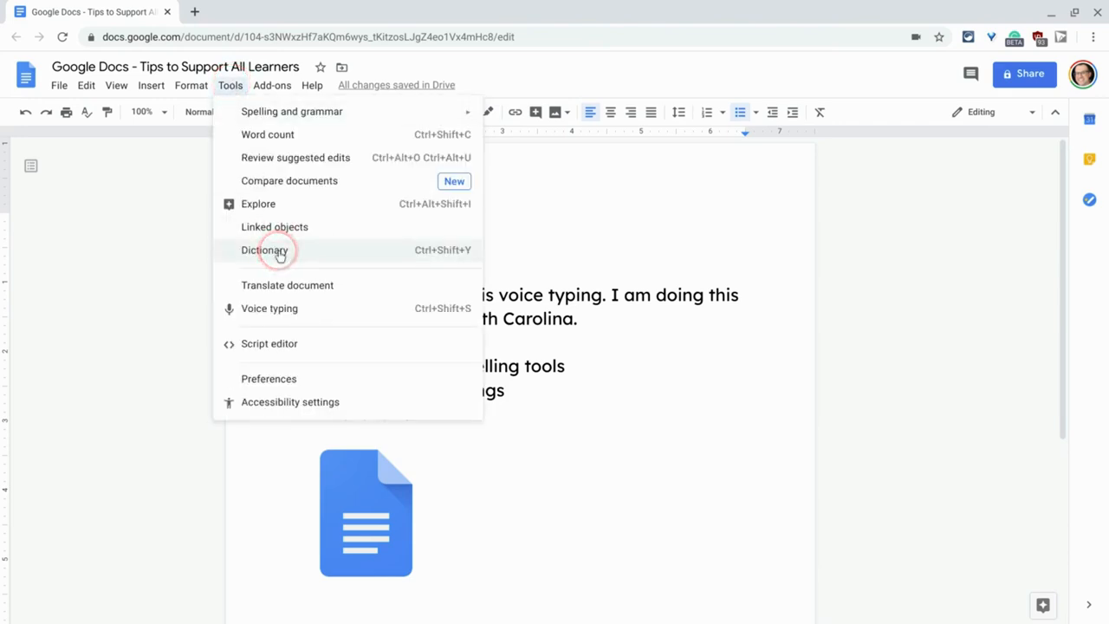
click(286, 285)
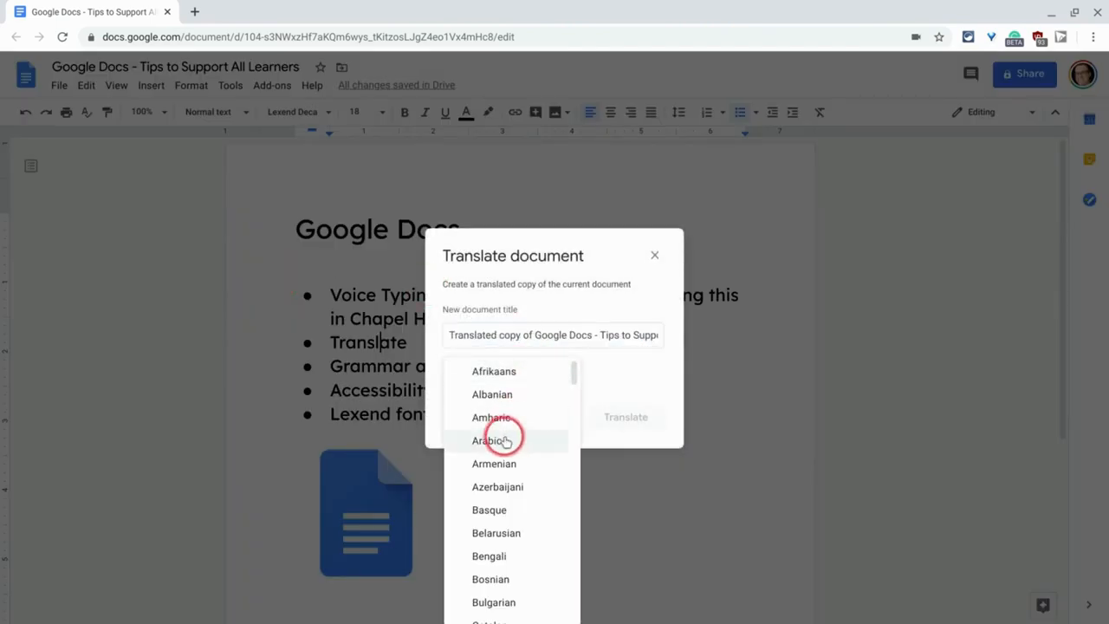
click(493, 464)
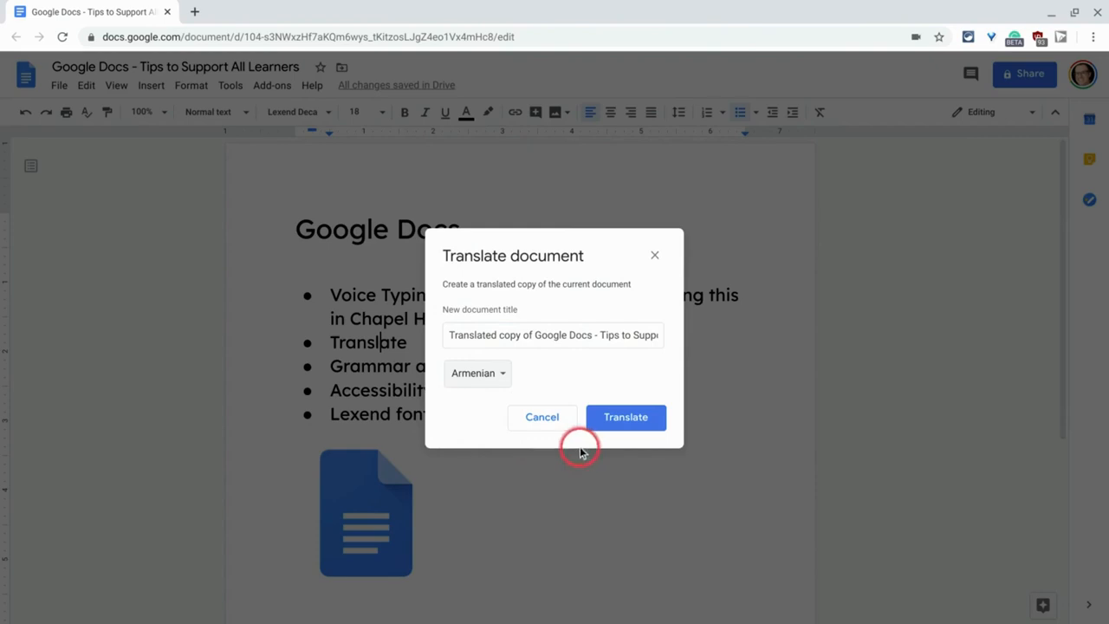
click(624, 417)
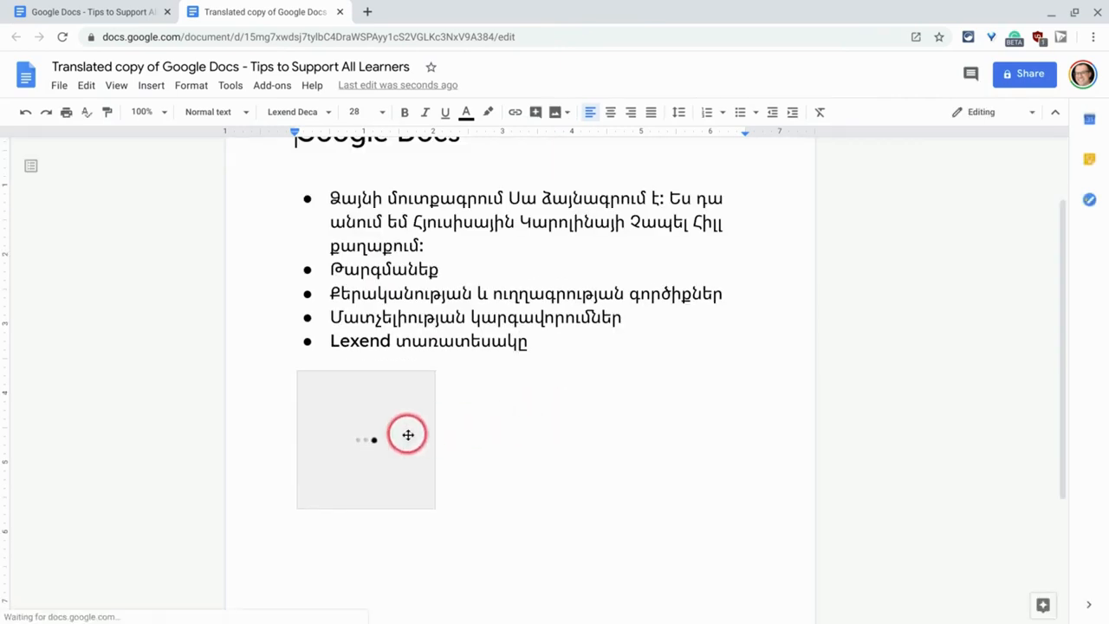
click(91, 11)
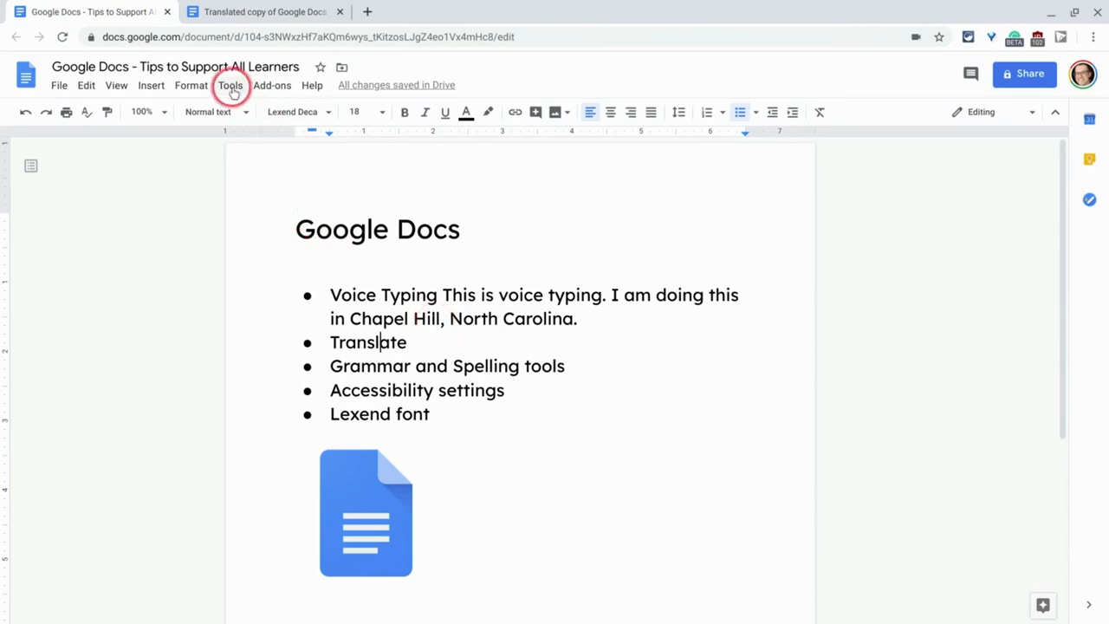
click(230, 85)
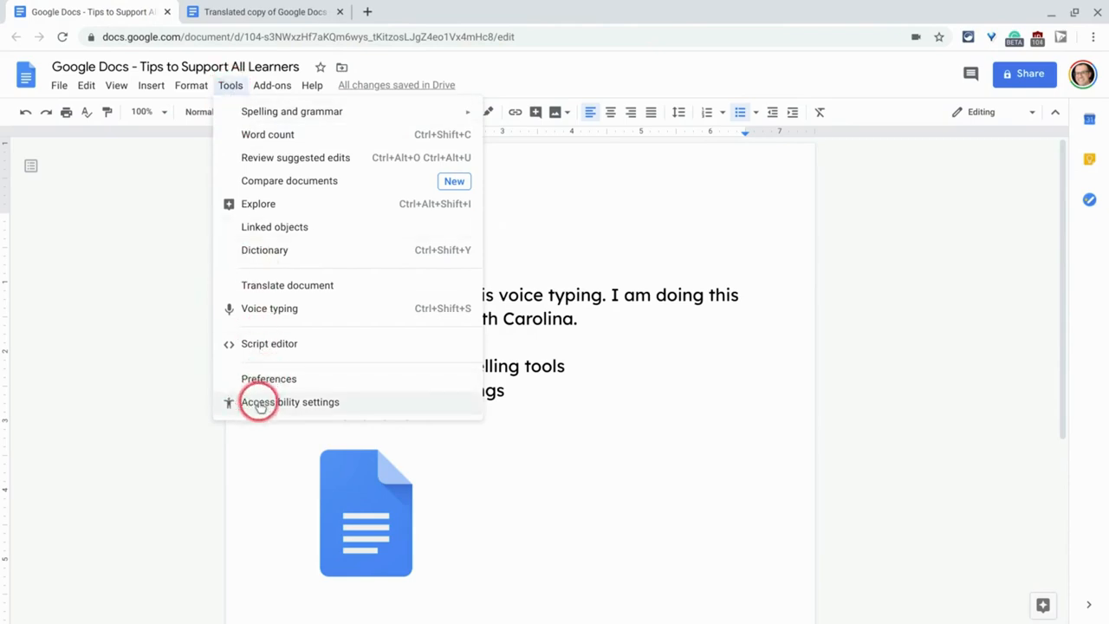
click(290, 401)
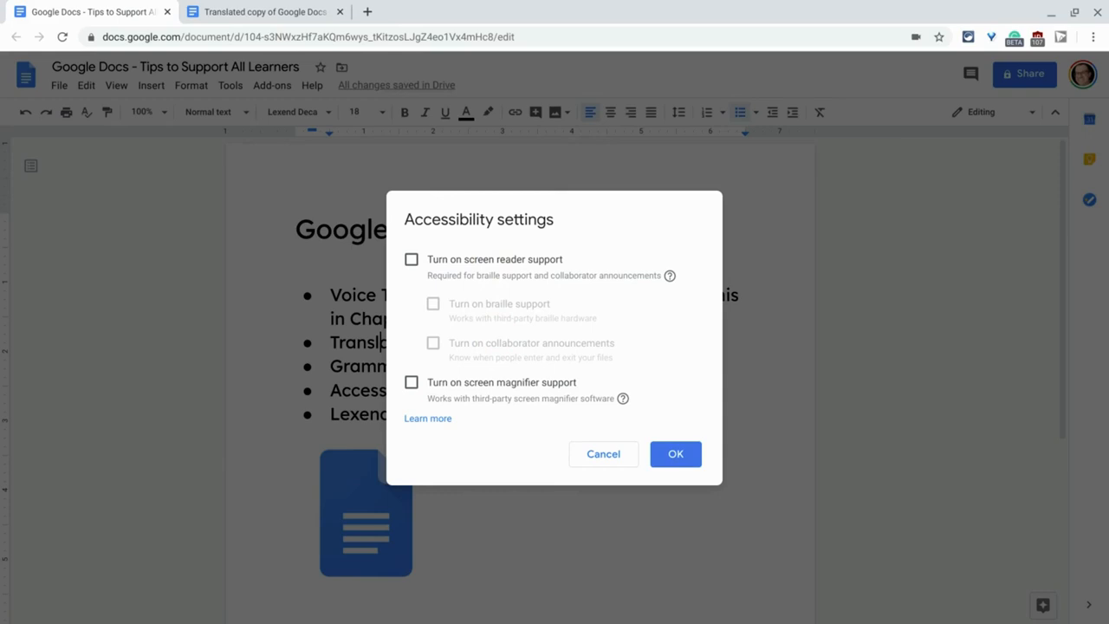
click(602, 453)
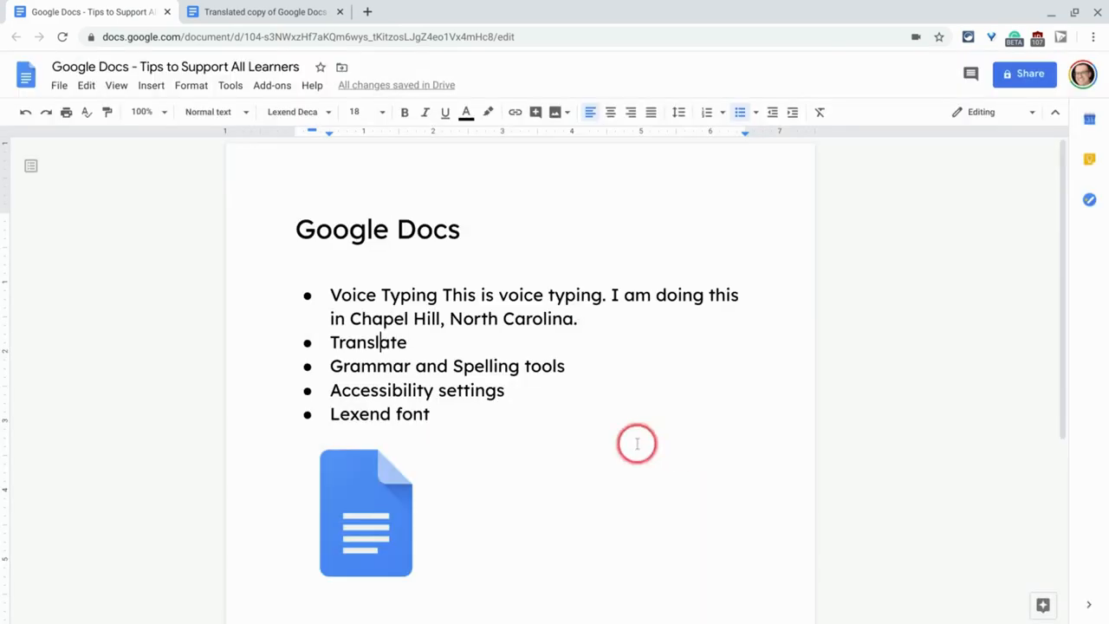
double_click(359, 413)
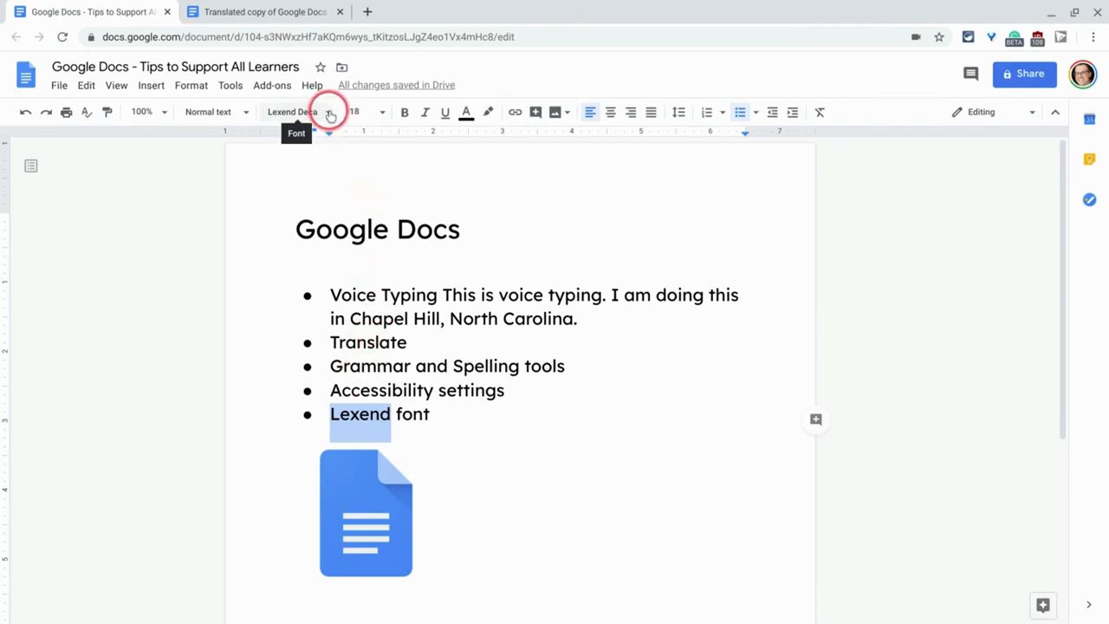
Step: Apply the Lexend Zetta font to the selected word 'Lexend'
click(327, 112)
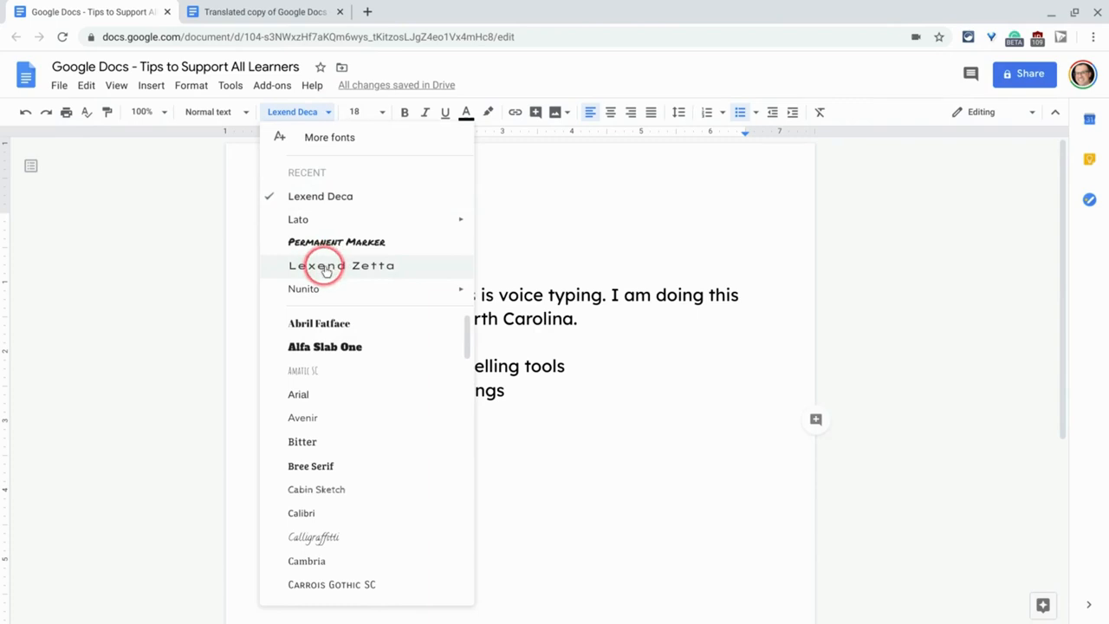
click(340, 265)
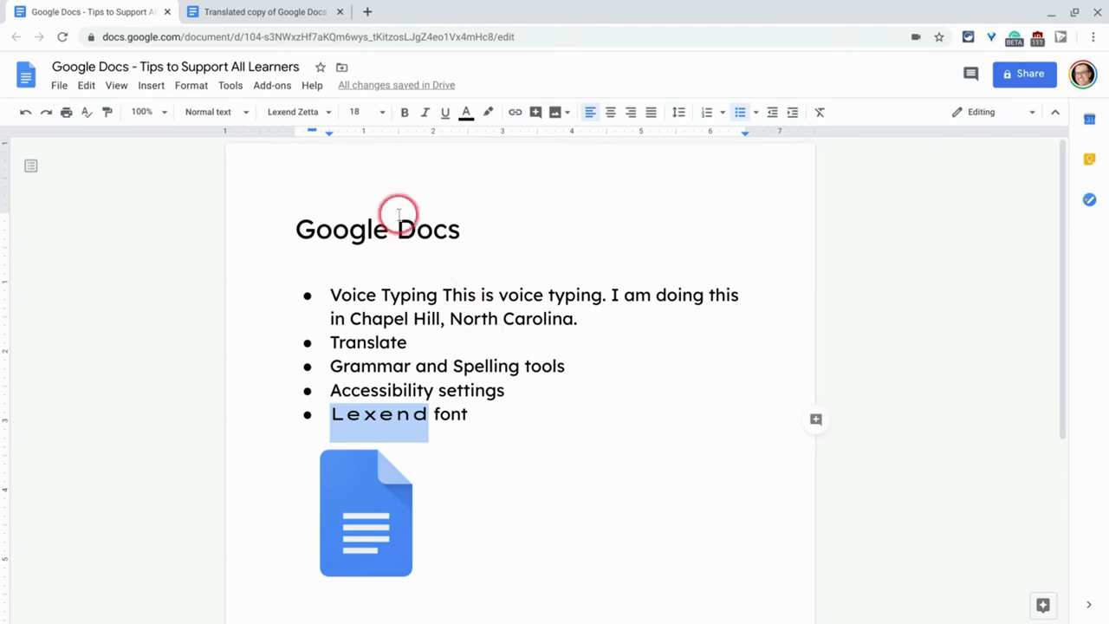
click(295, 112)
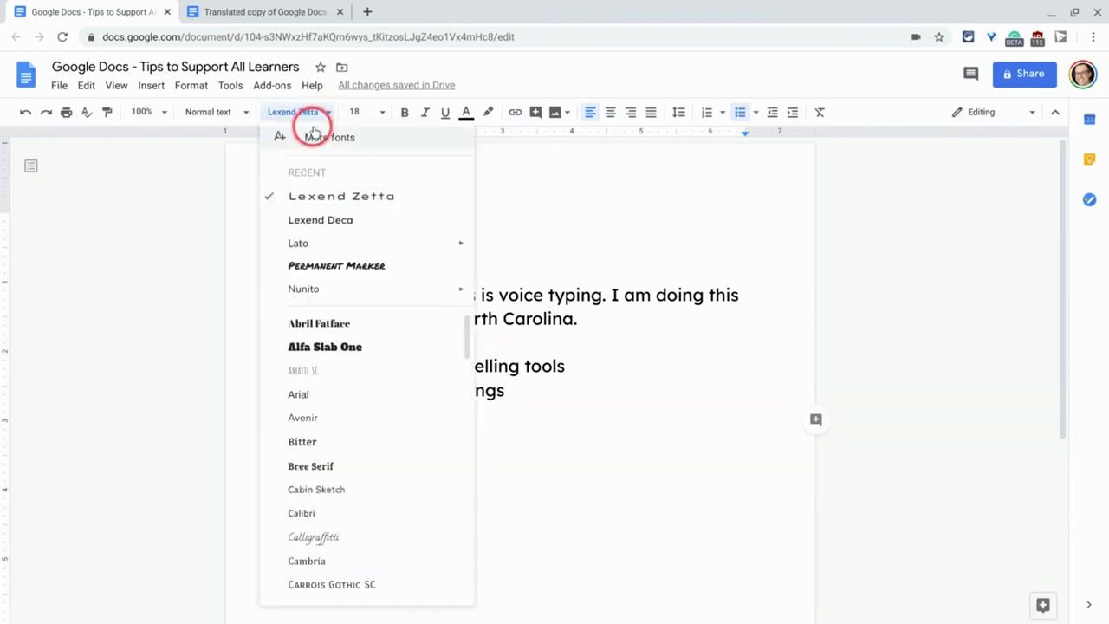